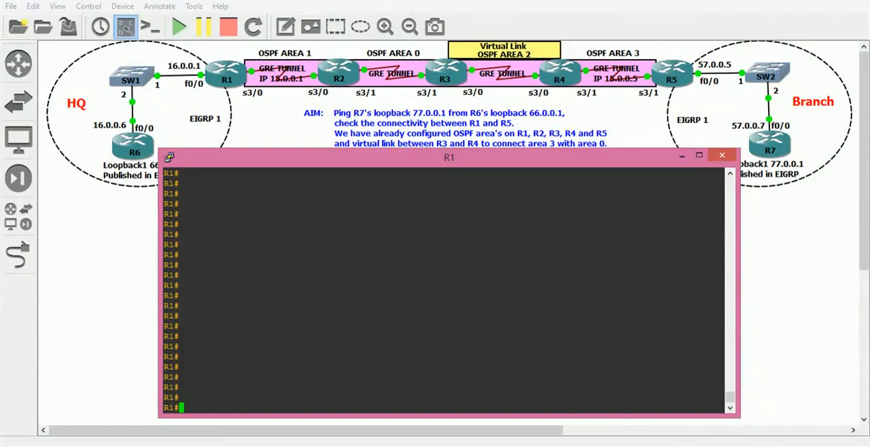
- Ping 45.0.0.5 from R1 with 100 percent success
type("ping")
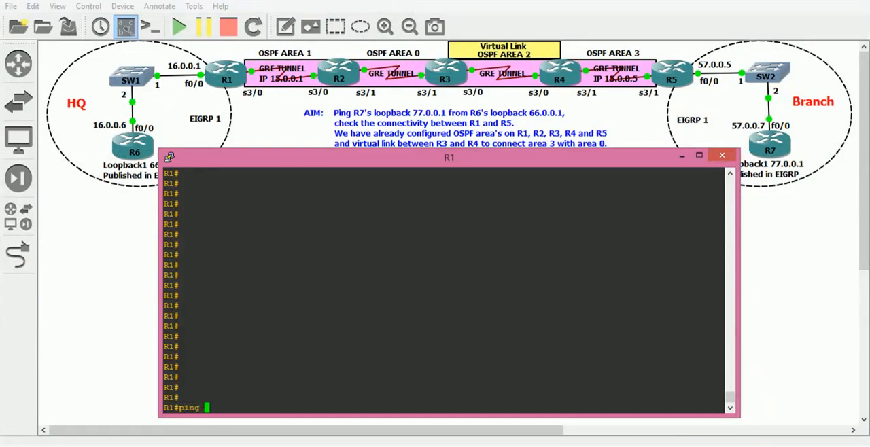
type("45.0.0.5")
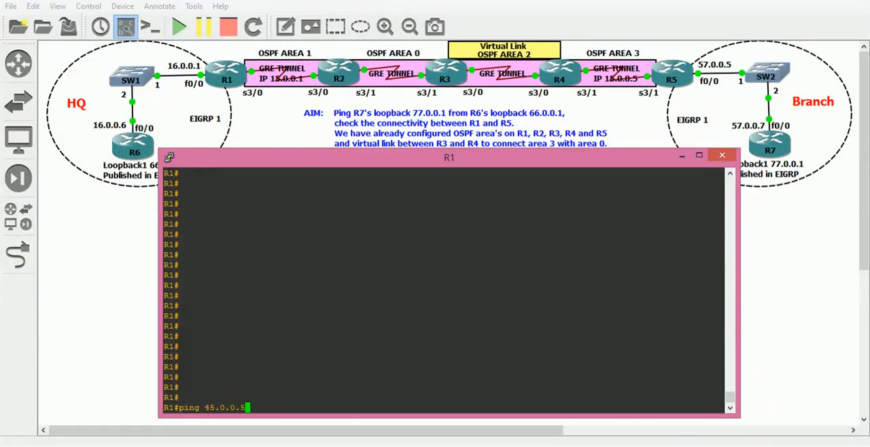
key("enter")
type("sh ip route")
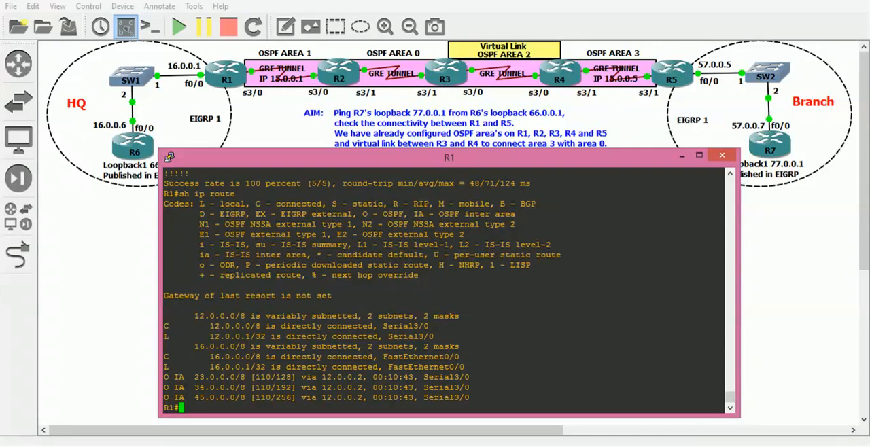
- Create Tunnel1 on R1 with address 15.0.0.1 255.0.0.0
type("con f")
type("t")
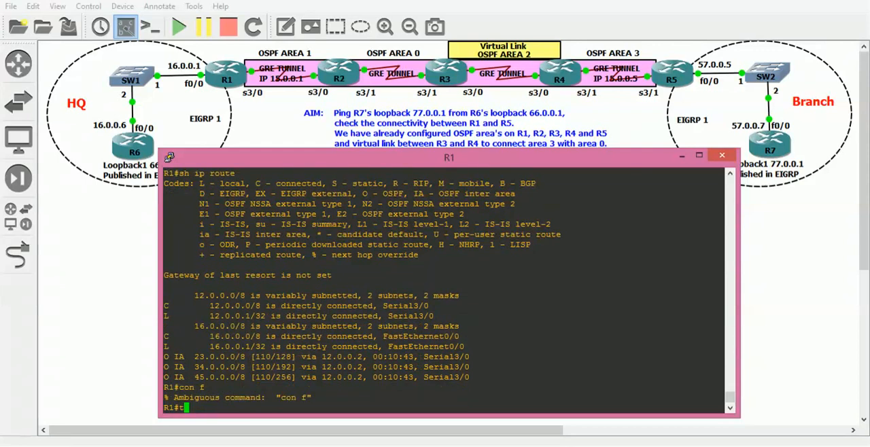
type("conf t")
type("inter tunnel")
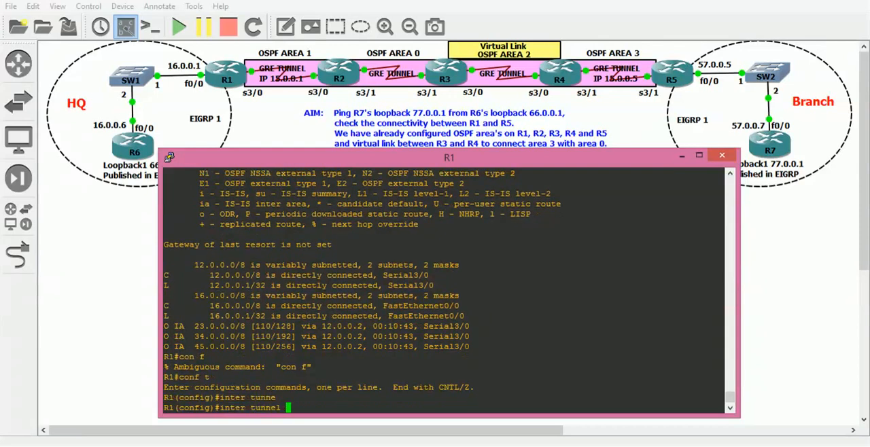
type("?")
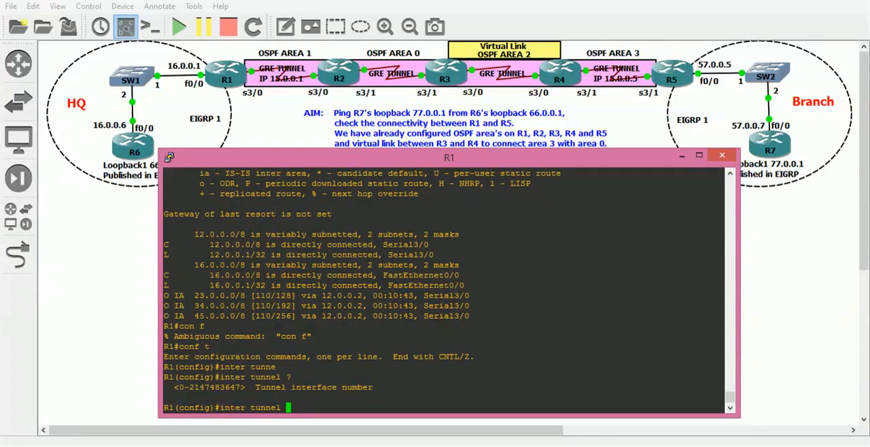
type("1")
type("ip address")
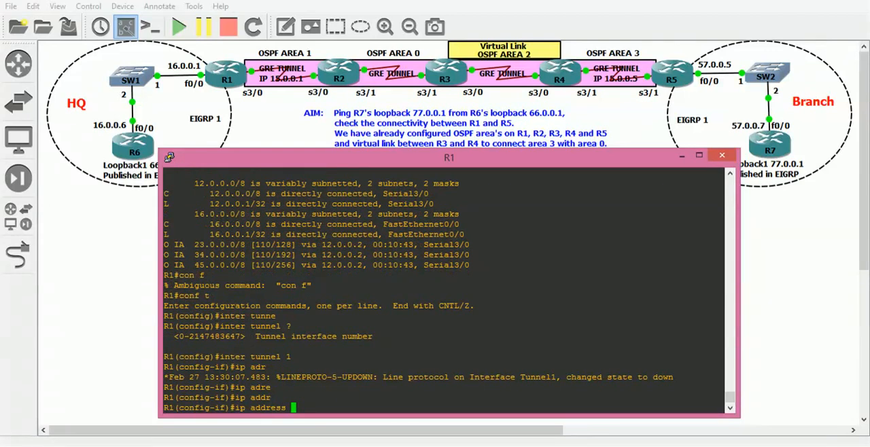
type("15.01.")
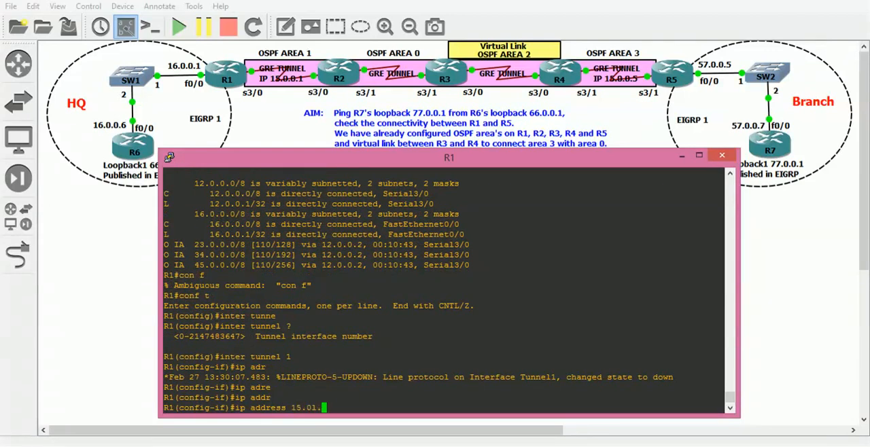
key("BackSpace")
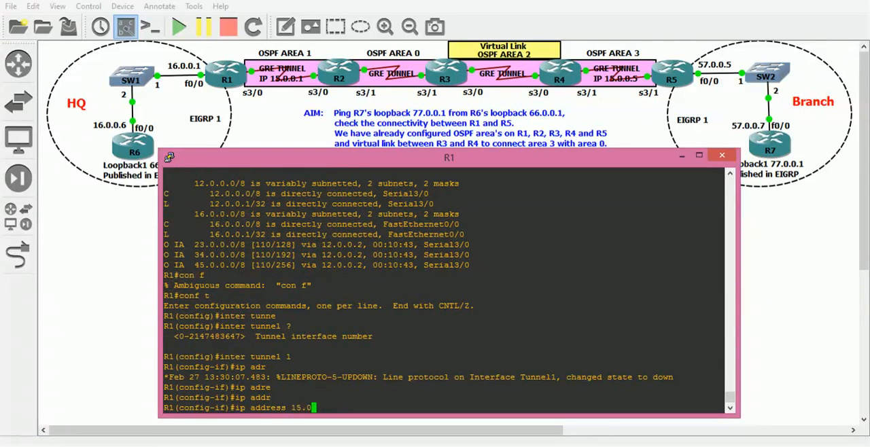
type(".0.1")
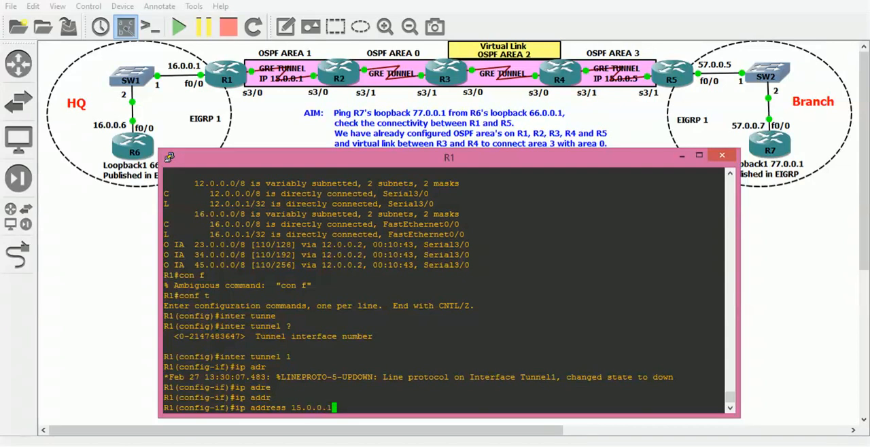
type("255.0.0.0")
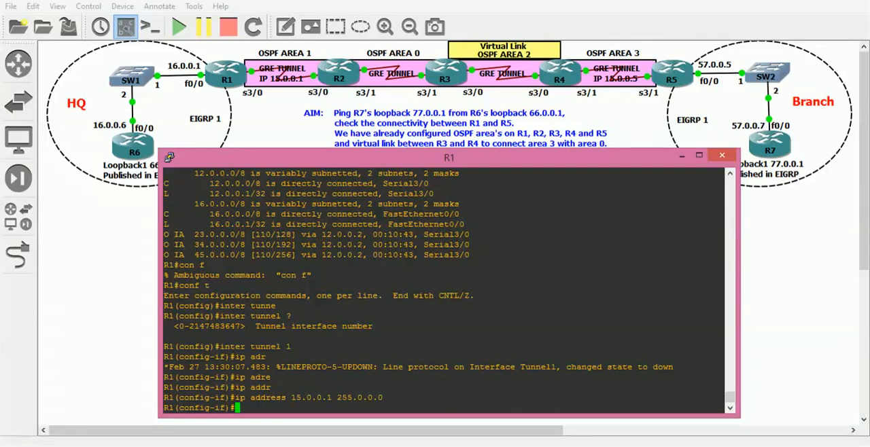
- Give R1's Tunnel1 source Serial3/0 and destination 45.0.0.5, bringing it up
type("tunn")
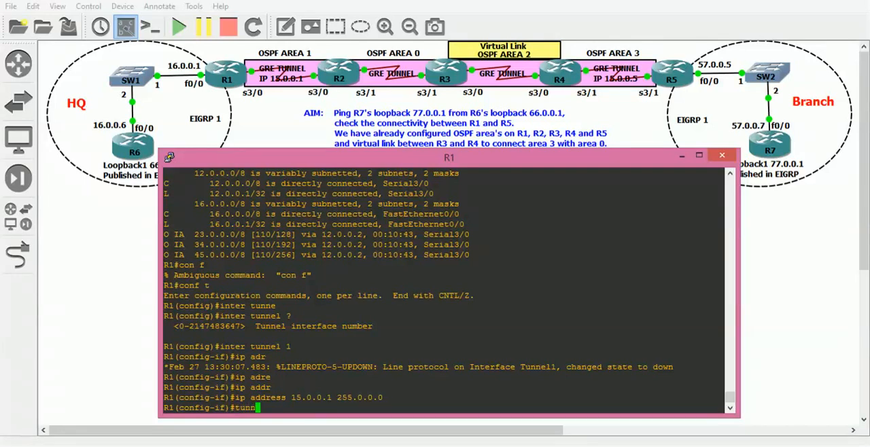
type("tunnel source ser")
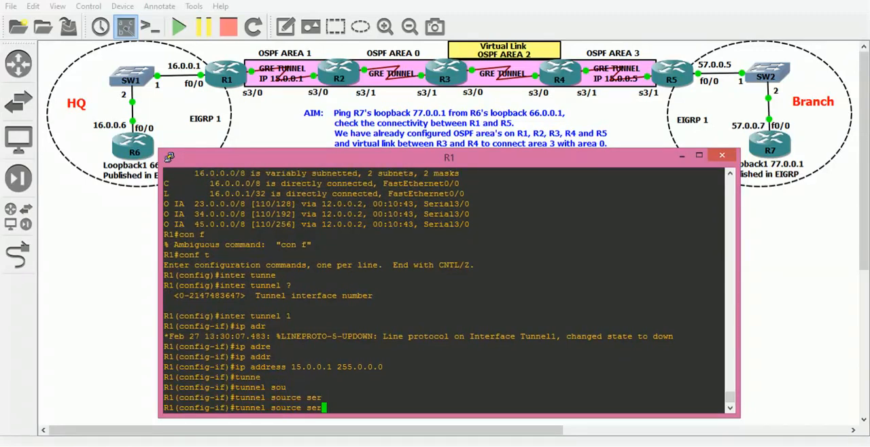
type("ial")
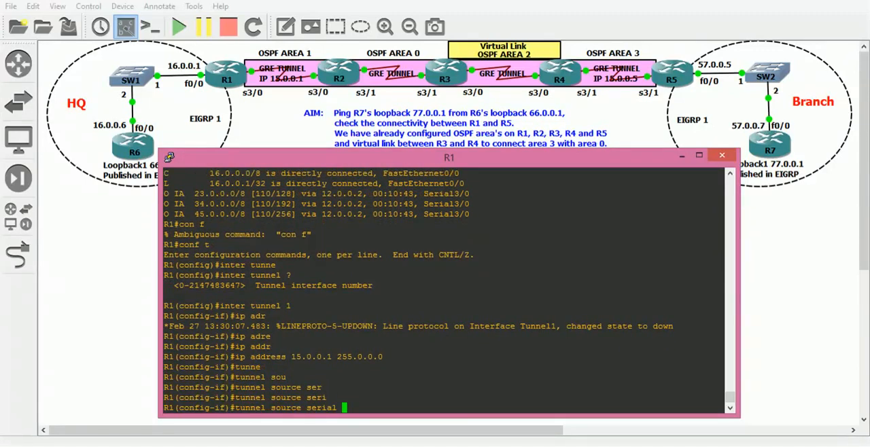
type("3/0")
type("tunnel destination")
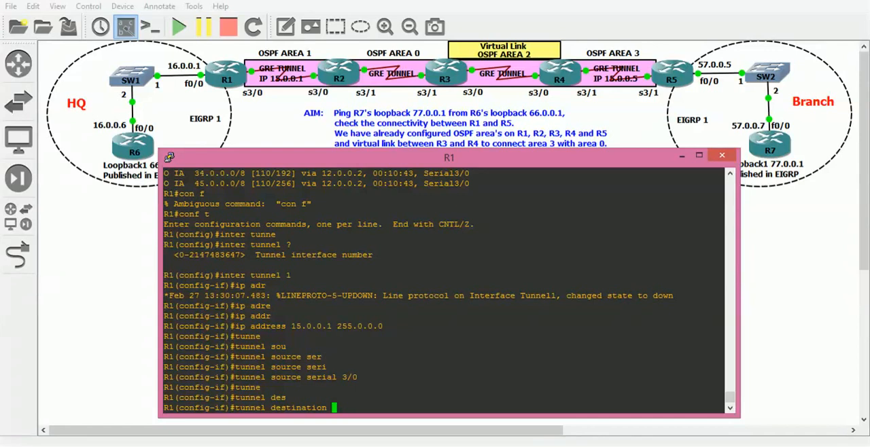
type("45")
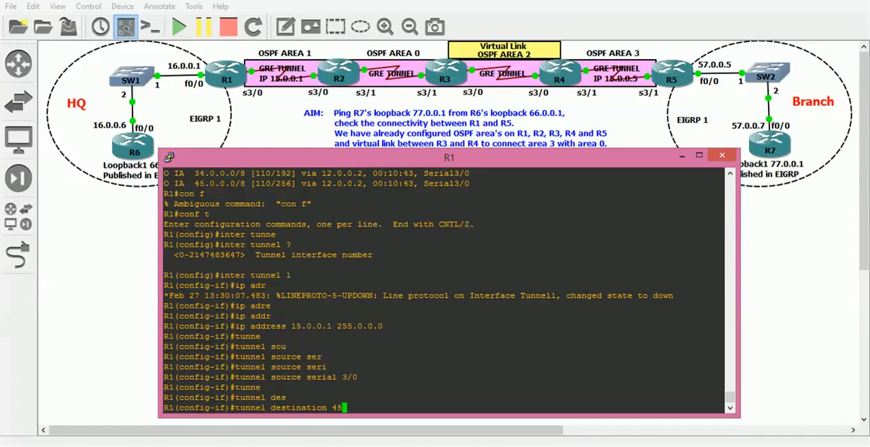
type(".0.0.5")
type("exit")
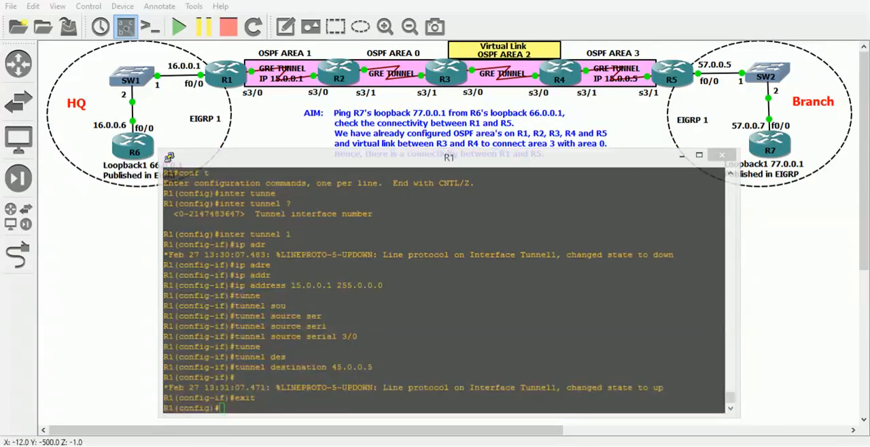
- In R5's console, create Tunnel1 with address 15.0.0.5 255.0.0.0
left_click(721, 155)
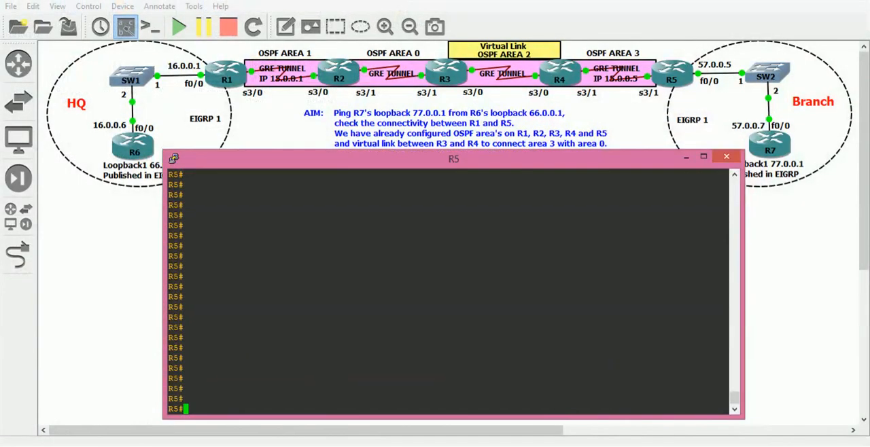
type("conf t")
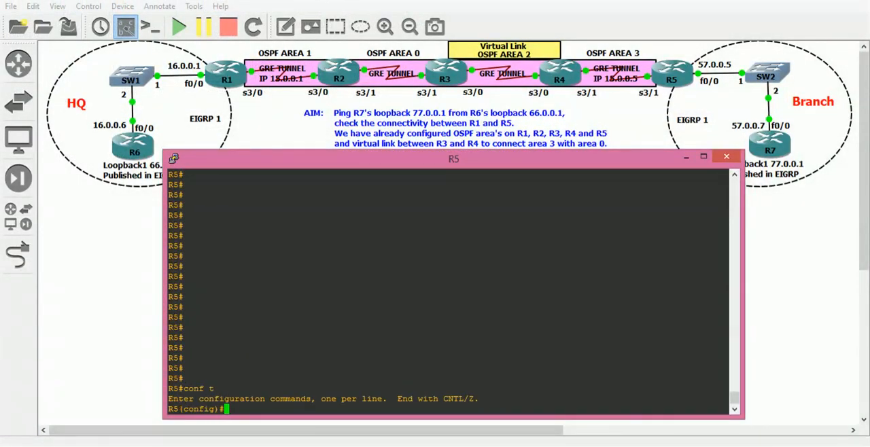
type("inter tunnel 1")
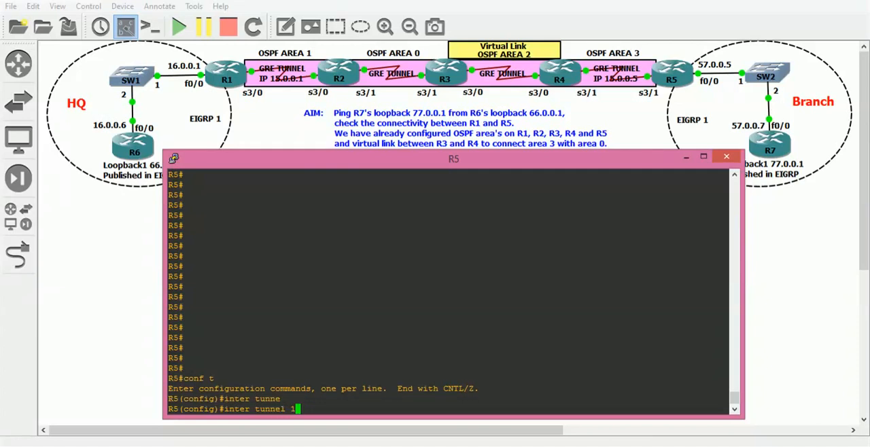
type("ip adress")
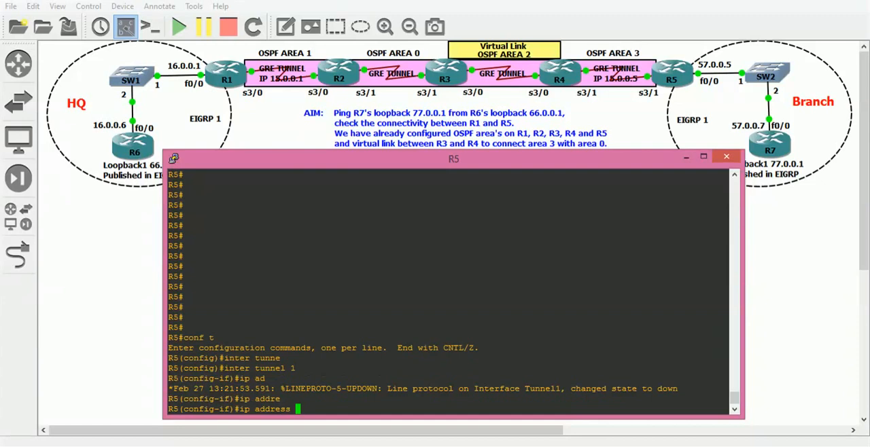
type("15.0.0.5")
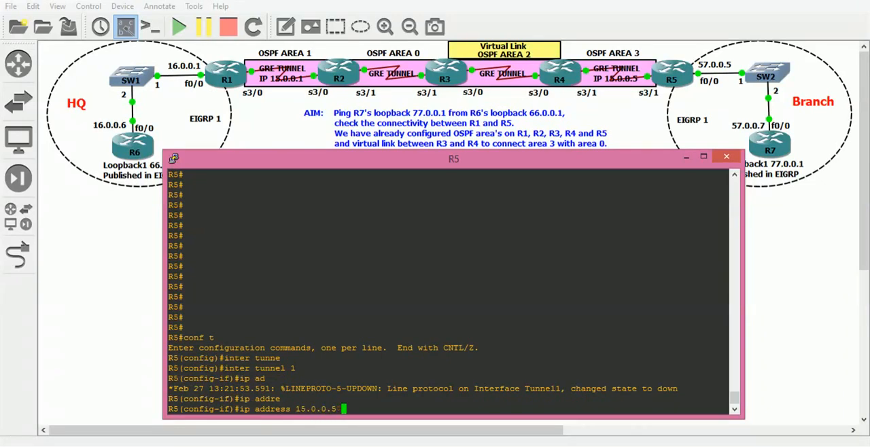
type("255.0.0.0")
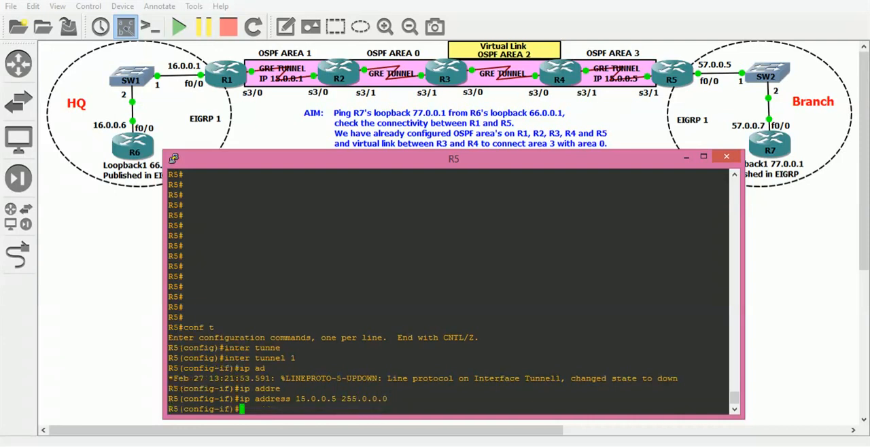
- Give R5's Tunnel1 source Serial3/1 and destination 12.0.0.1, then leave config mode
type("t")
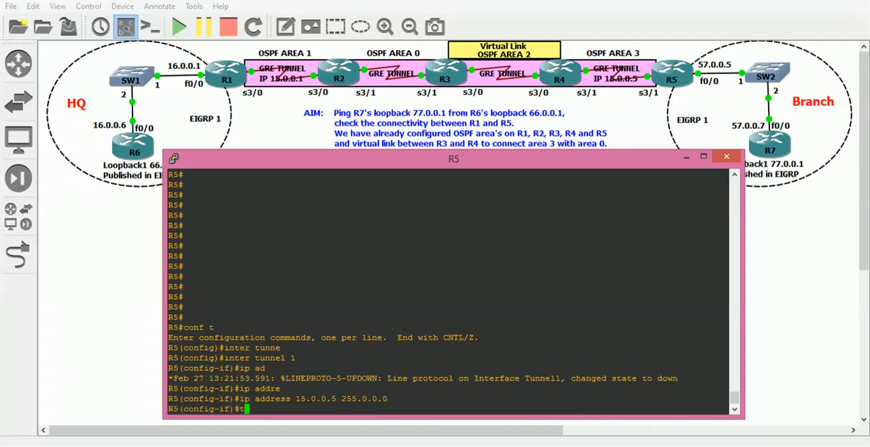
type("tunnel source serial 3/1")
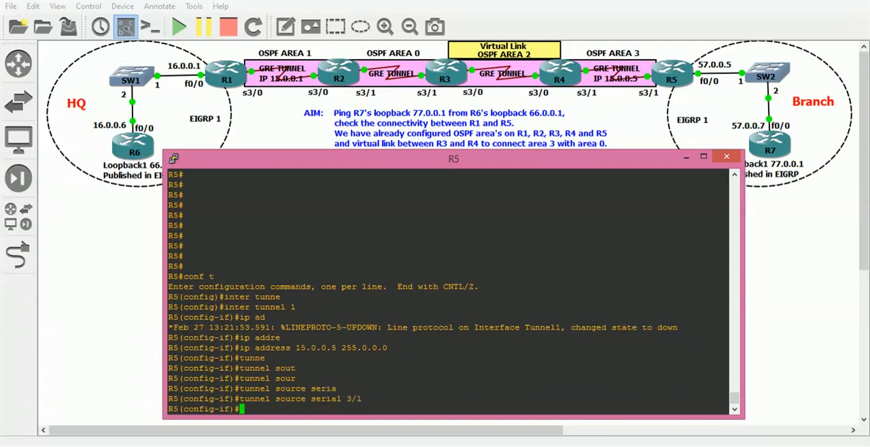
type("tunnel destination")
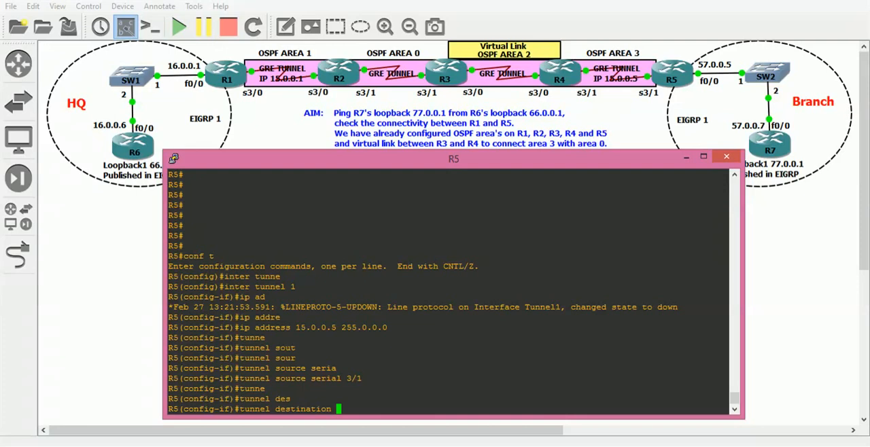
type("12.0.0.1")
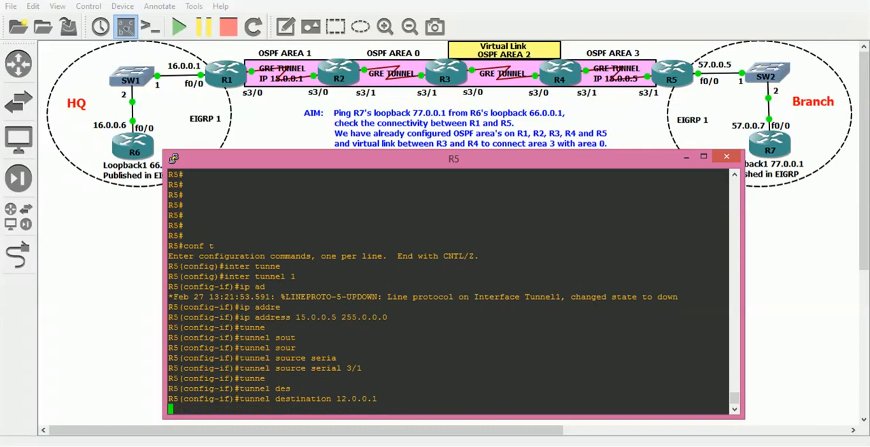
key("ctrl+z")
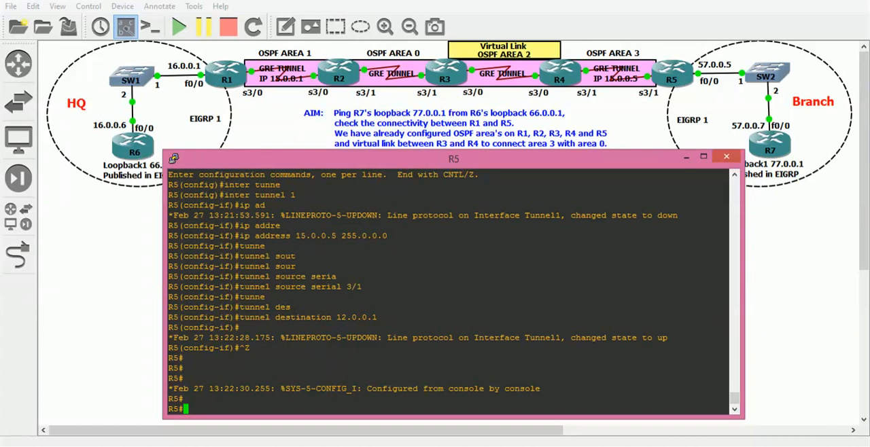
- Verify R5's Tunnel1 is up/up, GRE/IP, 15.0.0.5/8, source 45.0.0.5, destination 12.0.0.1
type("sh interfaces")
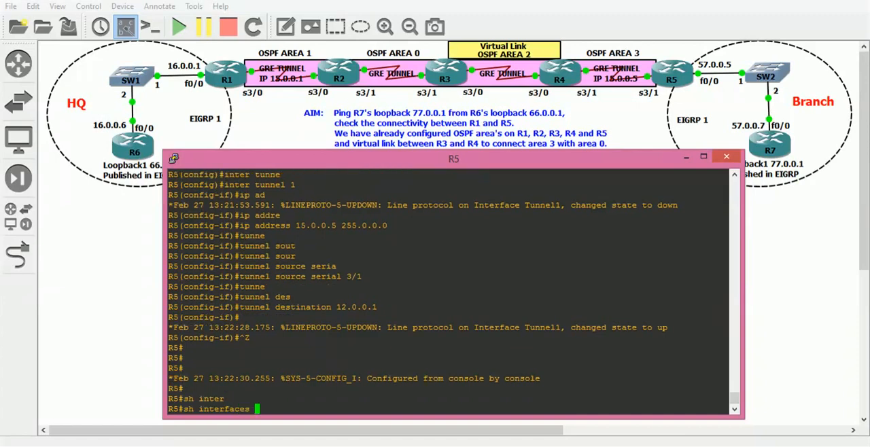
type("tunnel 1")
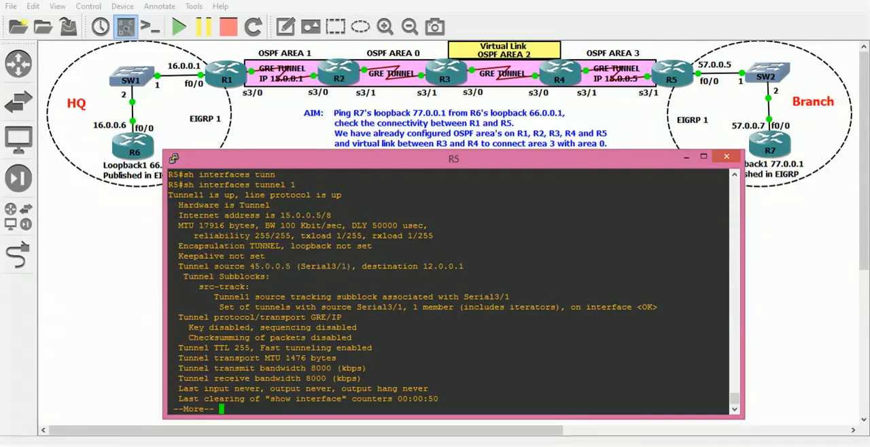
double_click(410, 266)
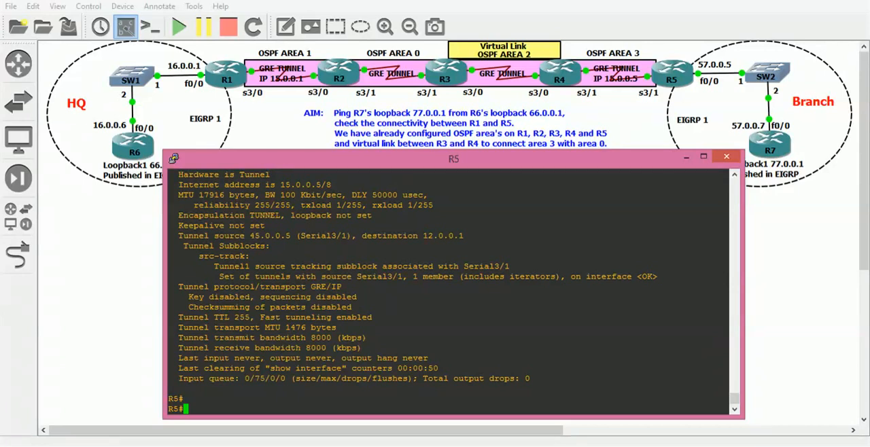
type("con")
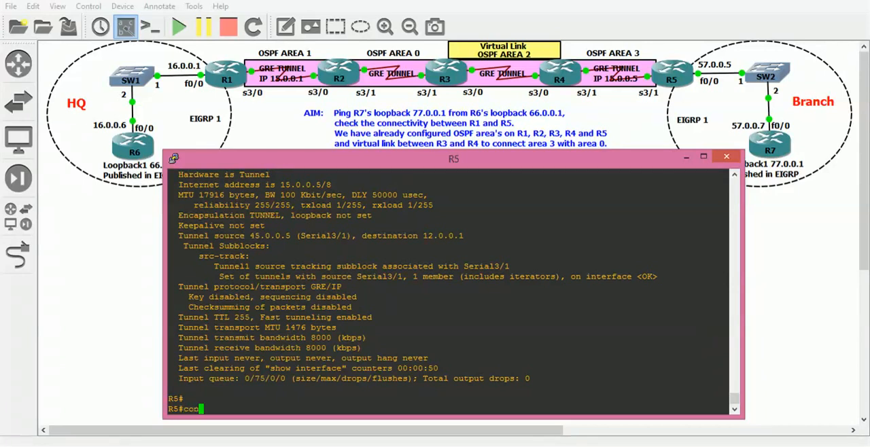
- Run EIGRP 1 on R5 advertising 57.0.0.0 and 15.0.0.0 with no auto-summary
type("conf t")
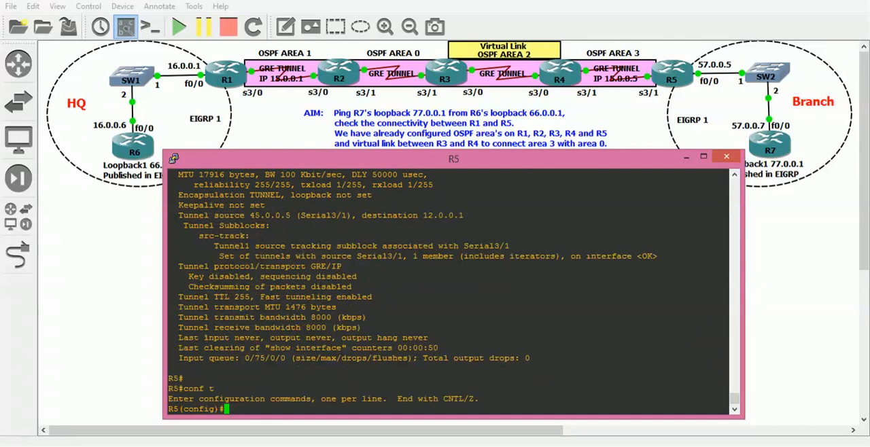
type("router eigrp 1")
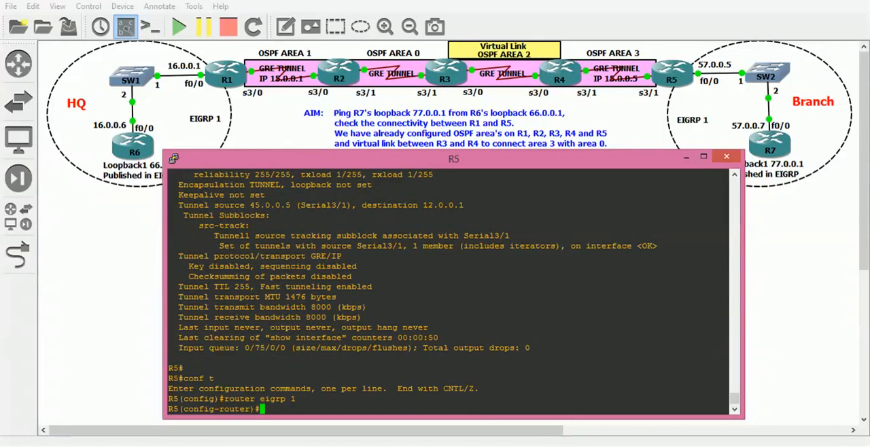
type("netw")
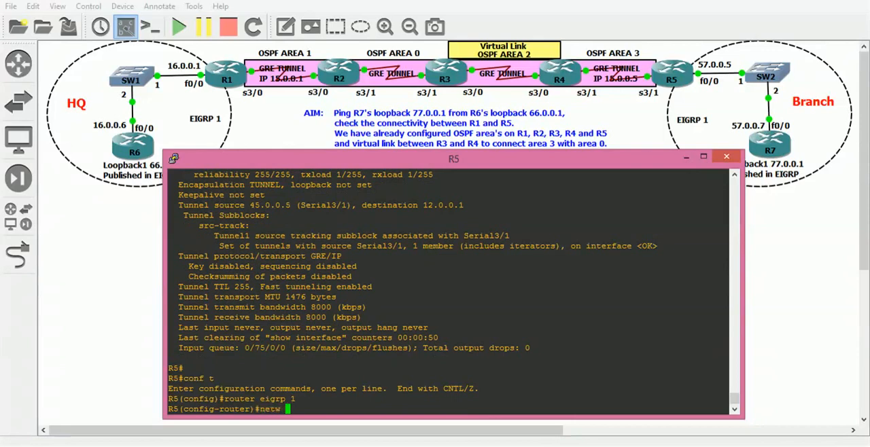
type("s")
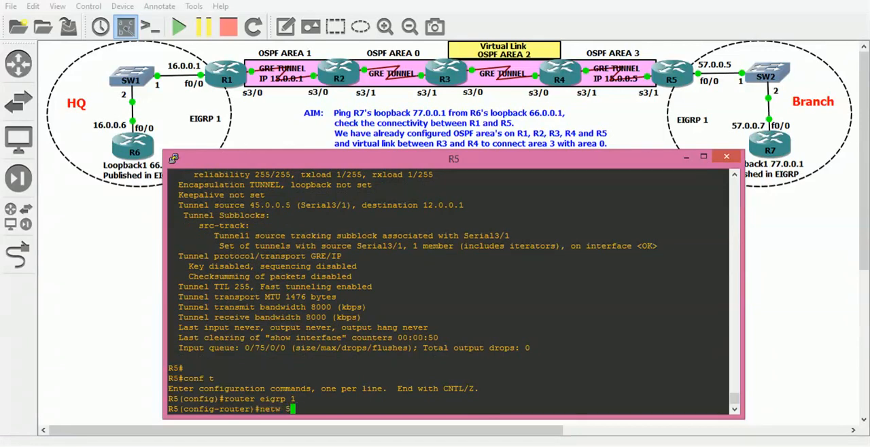
type("57.0.0.0")
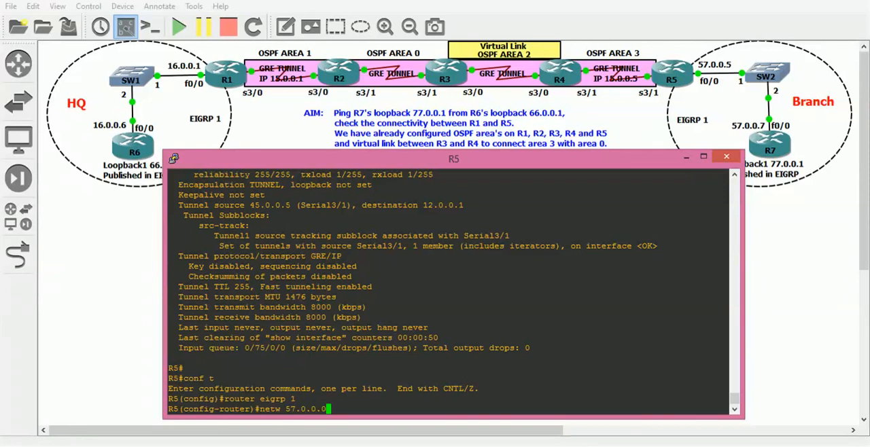
type("n")
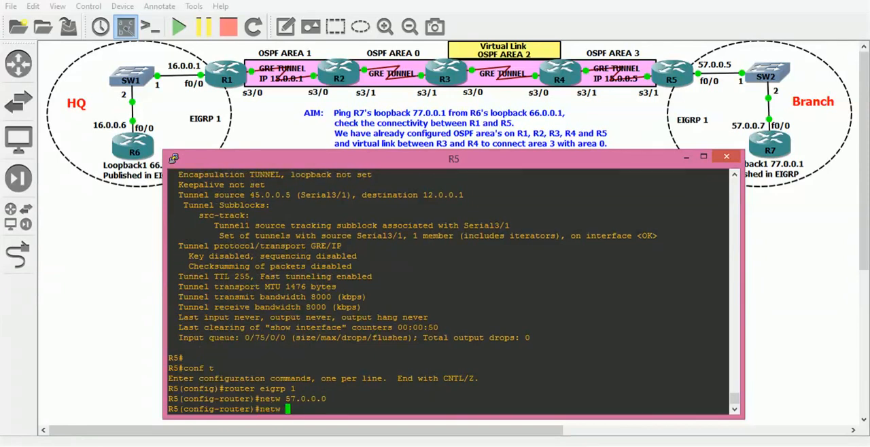
type("15.0.0.0")
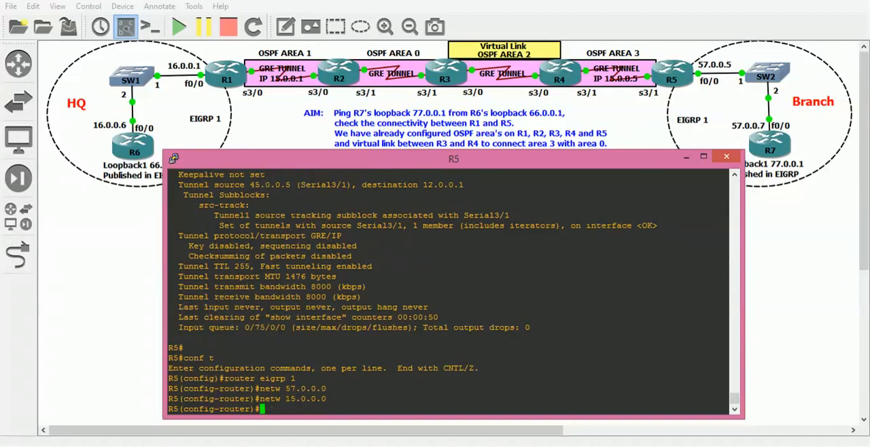
type("no auto-summary")
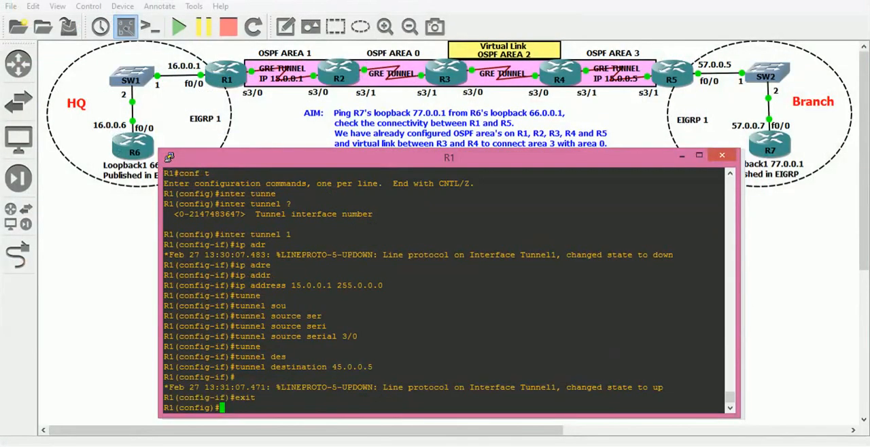
- Start EIGRP 1 on R1 and add network 16.0.0.0
type("router eigrp 1")
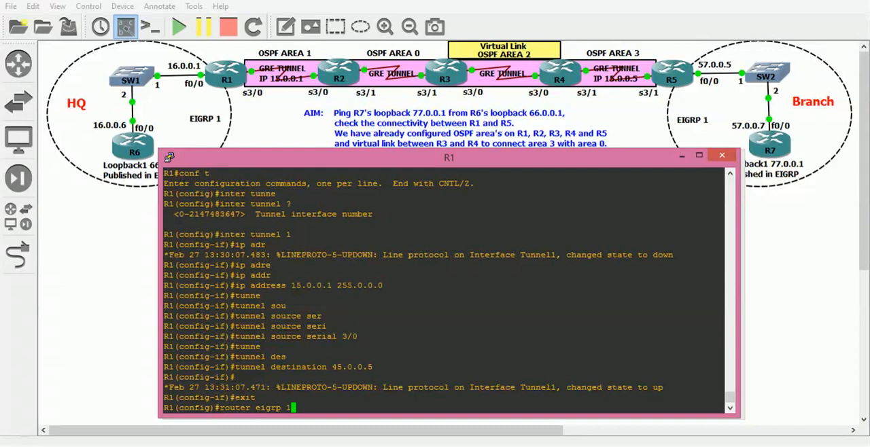
key("enter")
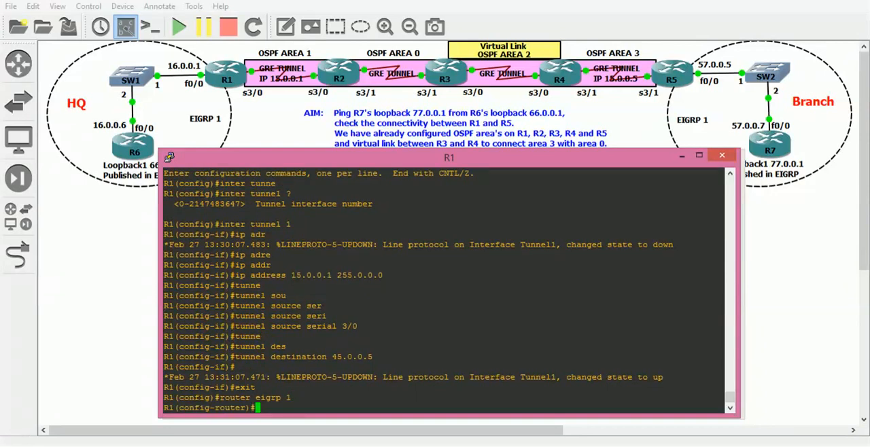
type("netw")
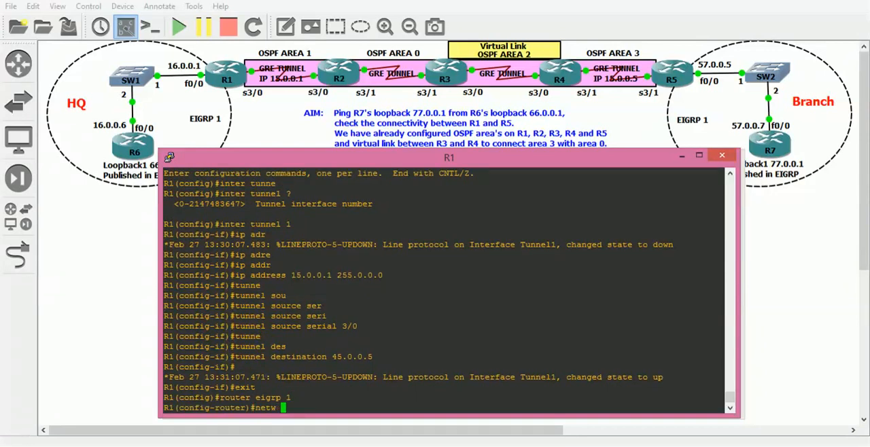
type("1")
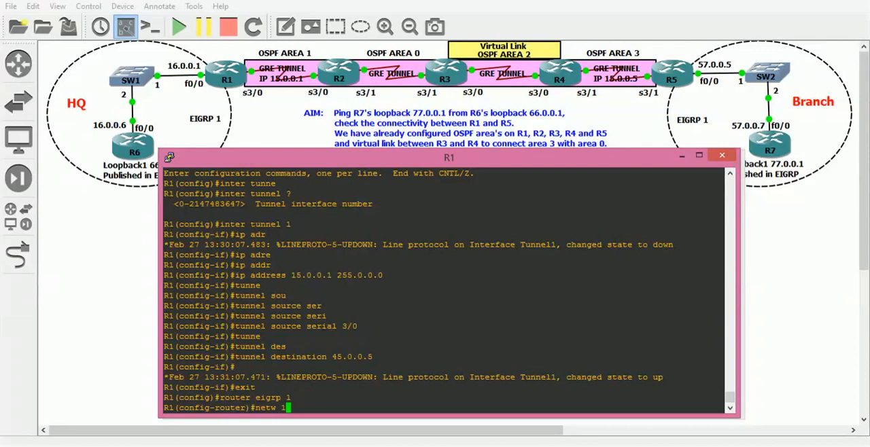
type("6.0.0.0")
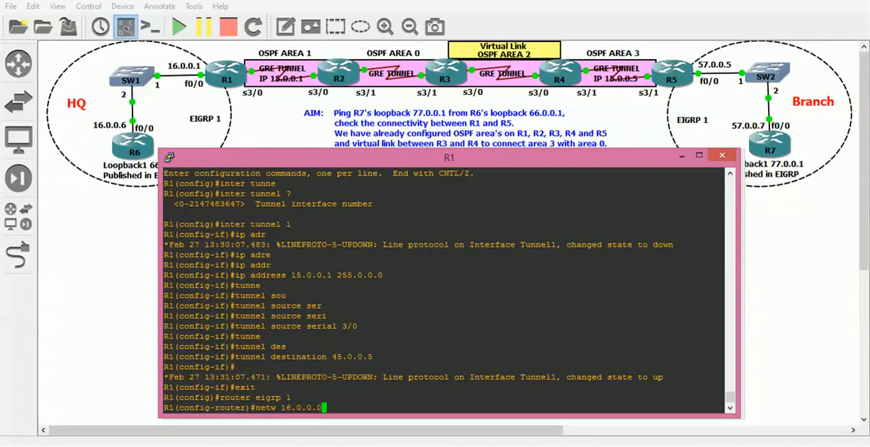
type("netw 16.0.0.0")
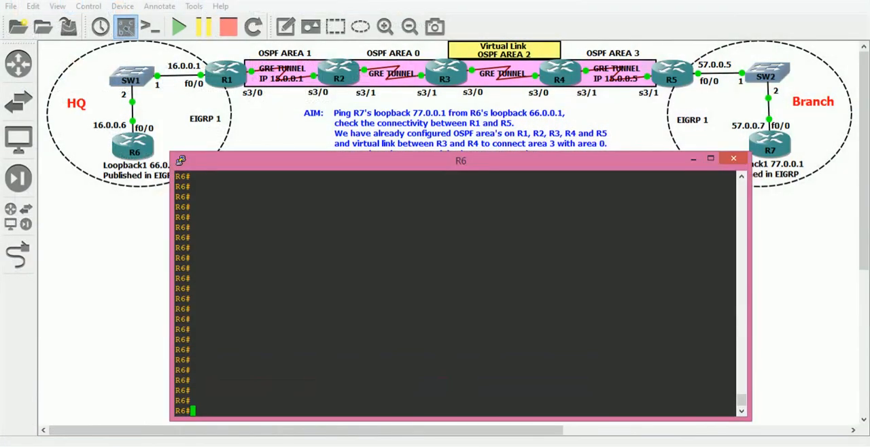
- Run EIGRP 1 on R6 advertising 16.0.0.0 and 66.0.0.0 with no auto-summary
type("conf t")
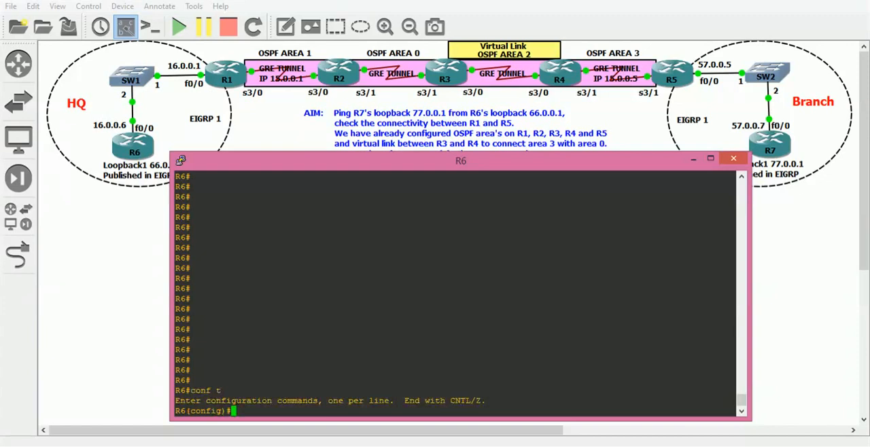
type("router eigrp 1")
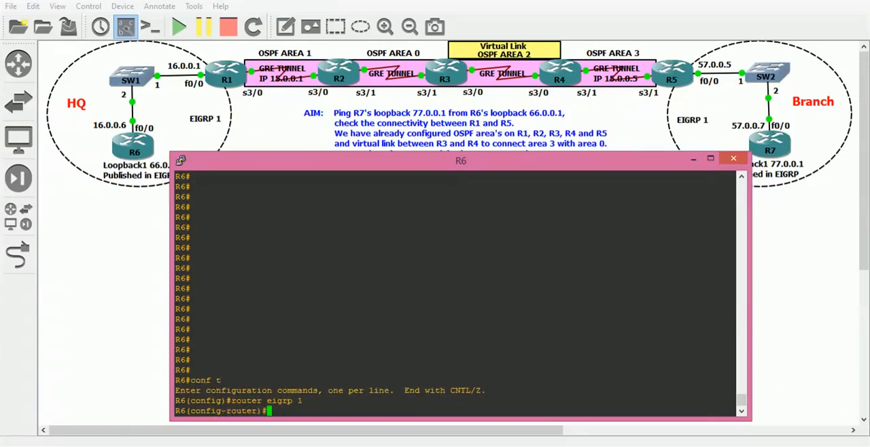
type("netw")
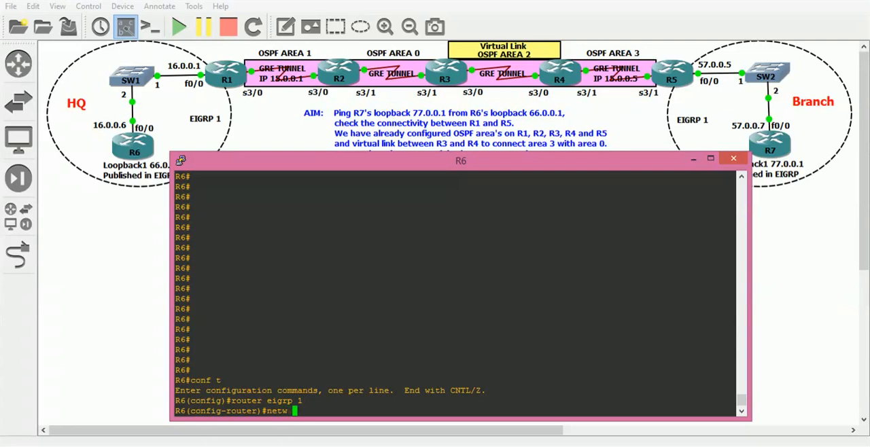
type("16.0.0.0")
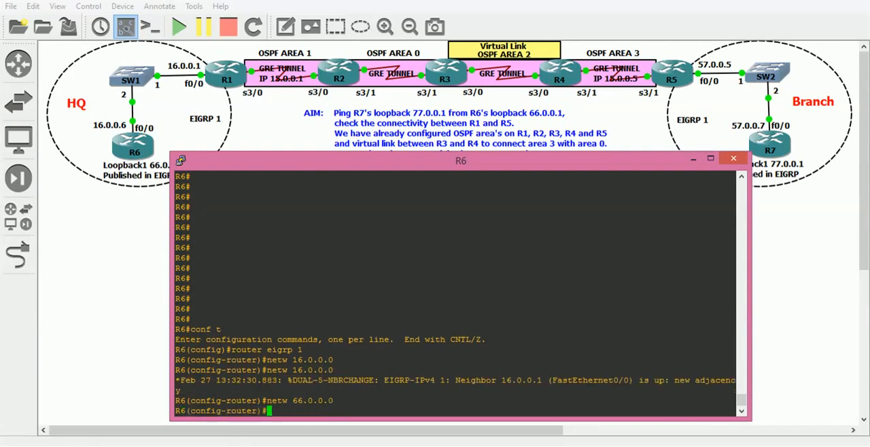
type("no a")
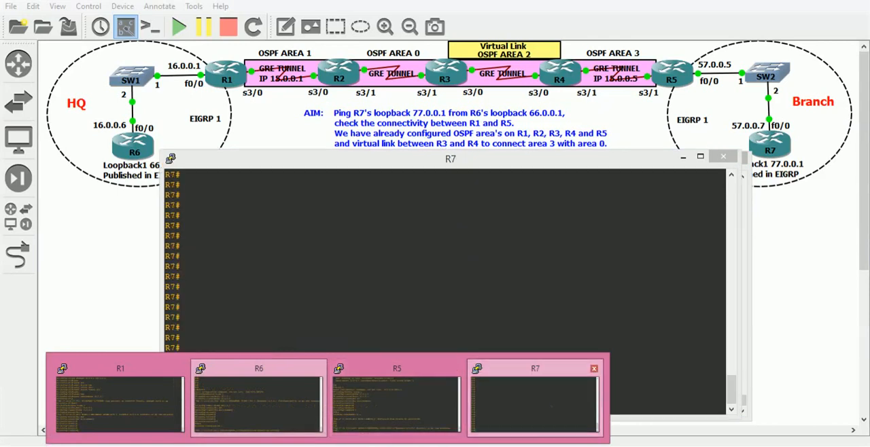
- Run EIGRP 1 on R7 for 77.0.0.0 and 57.0.0.0 without auto-summary, exit and save
type("conf t")
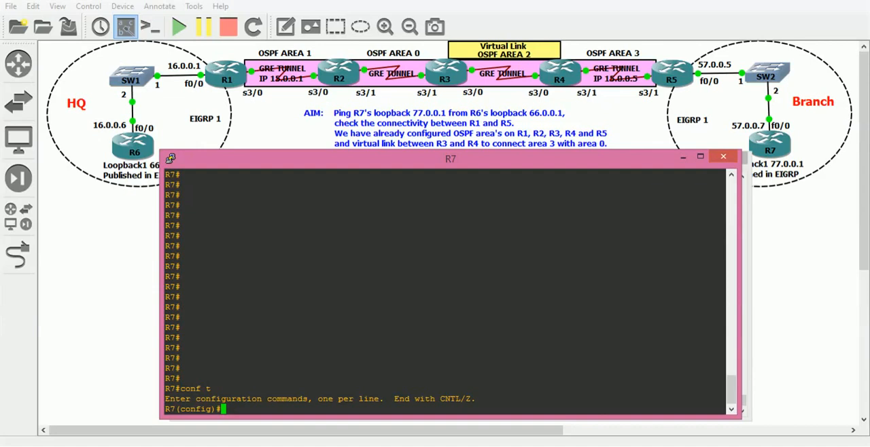
type("router eigrp 1")
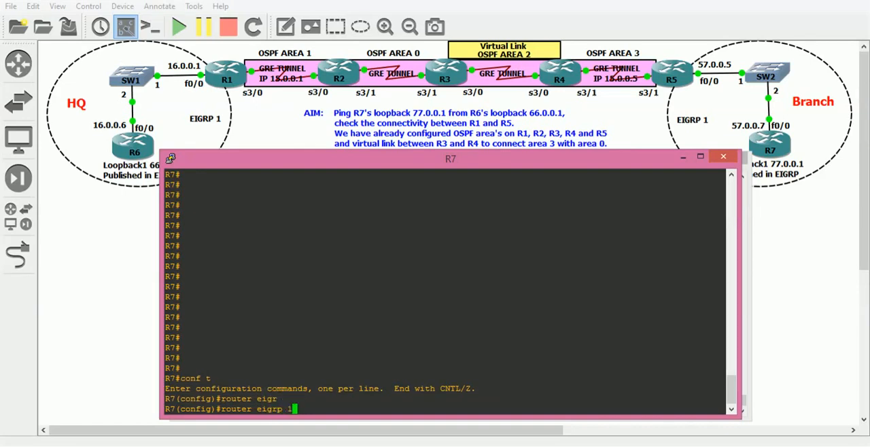
type("netw")
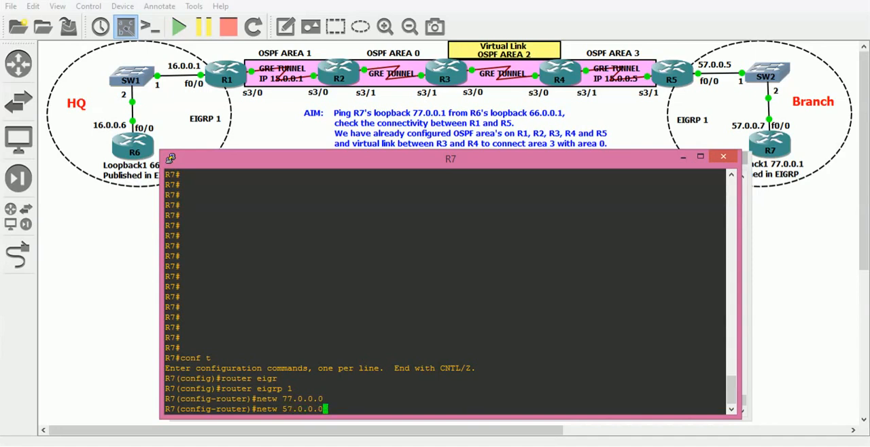
type("no auto-summary")
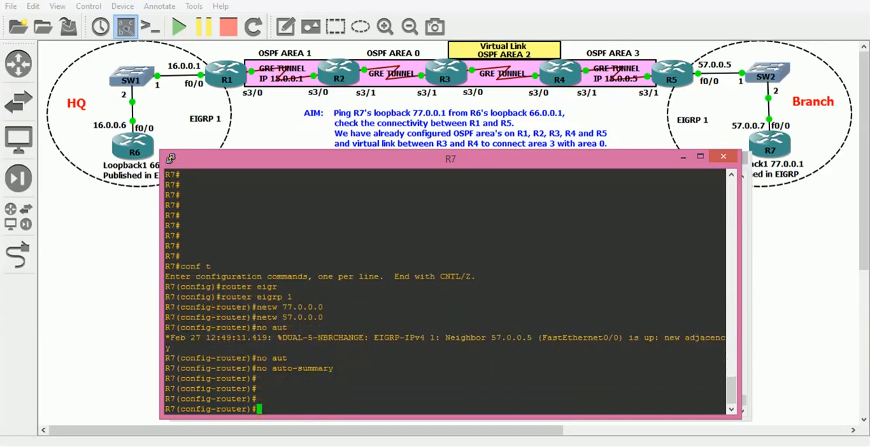
key("ctrl+z")
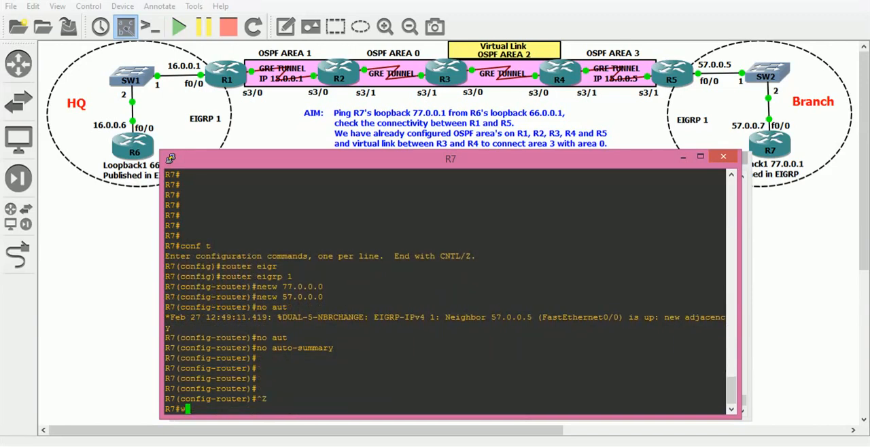
type("wr")
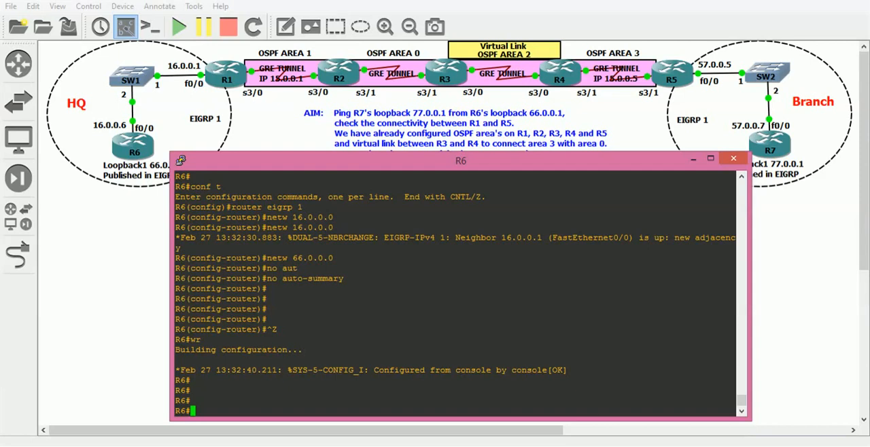
- Ping 77.0.0.1 from R6, also from source 66.0.0.1, with 100% success
type("ping")
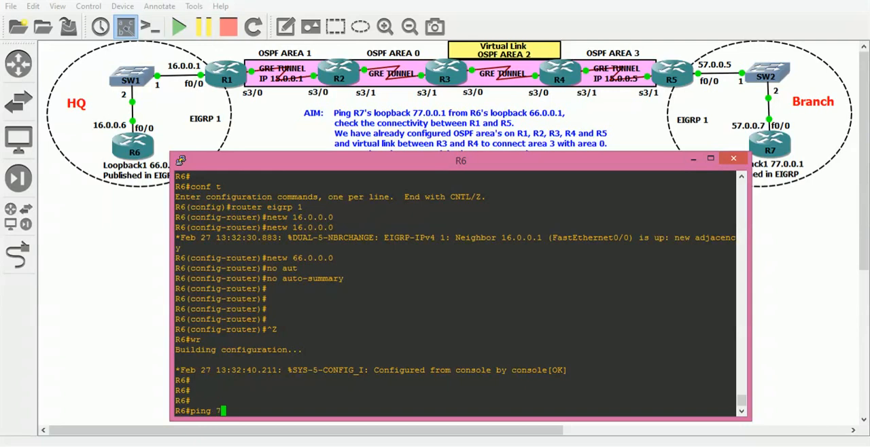
type("7.0.0.1")
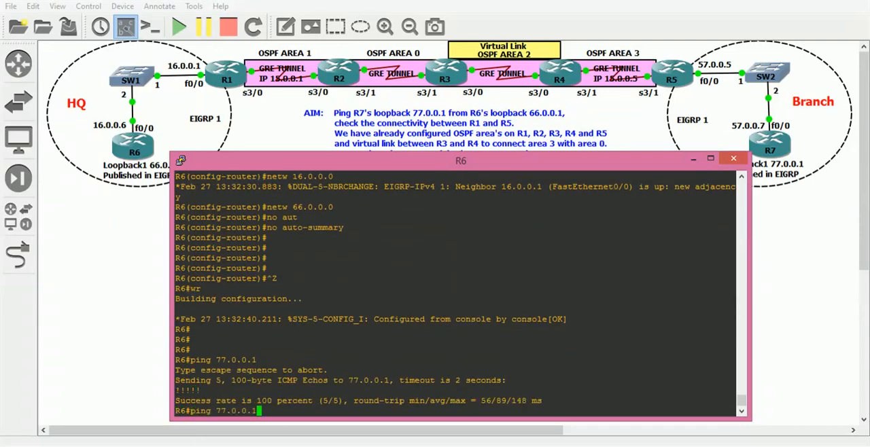
type("source")
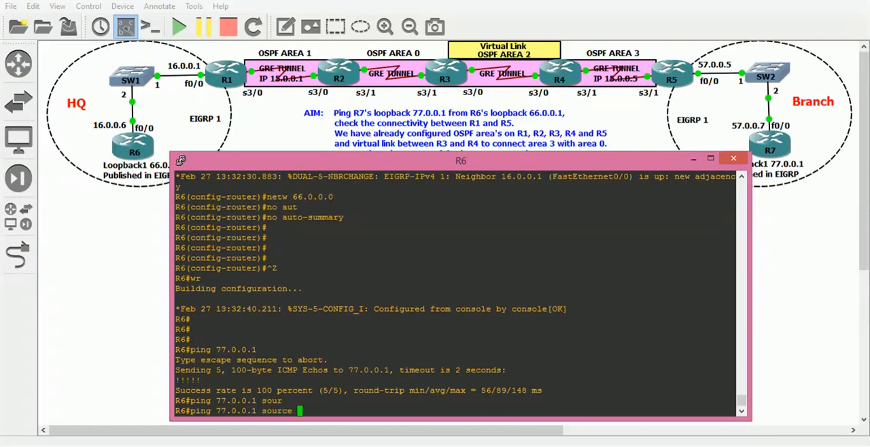
type("66.0.0.1")
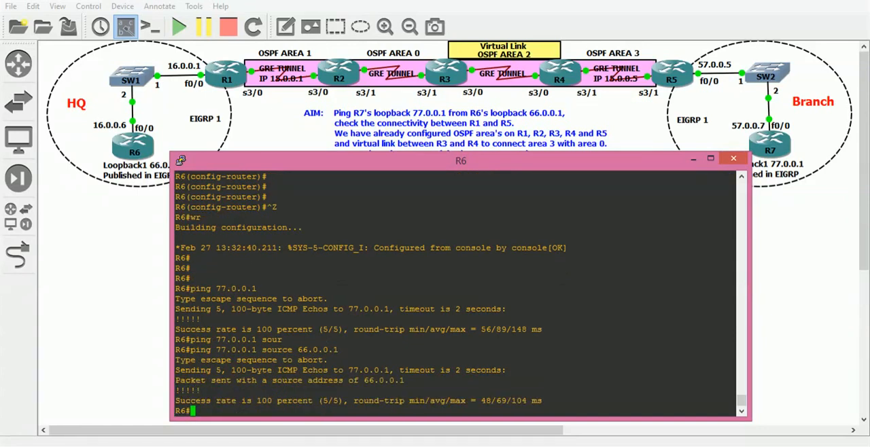
- Traceroute 77.0.0.1 via 16.0.0.1, 15.0.0.5, 57.0.0.7 and show R6's routing table
type("traceroute")
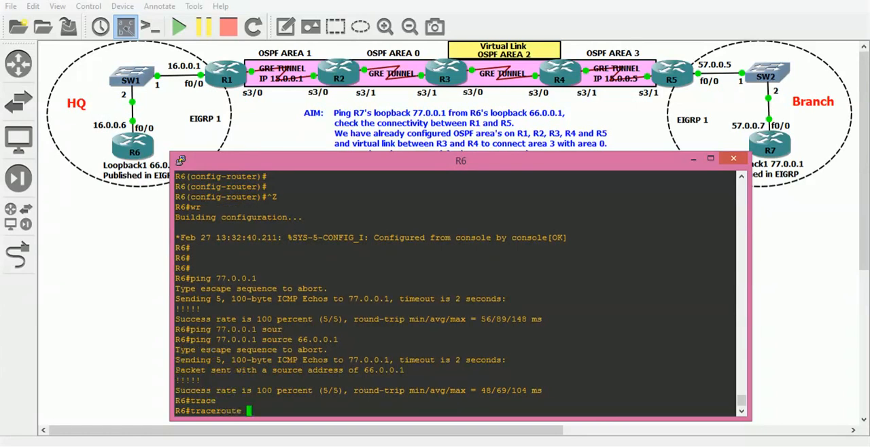
type("77.0.0.1")
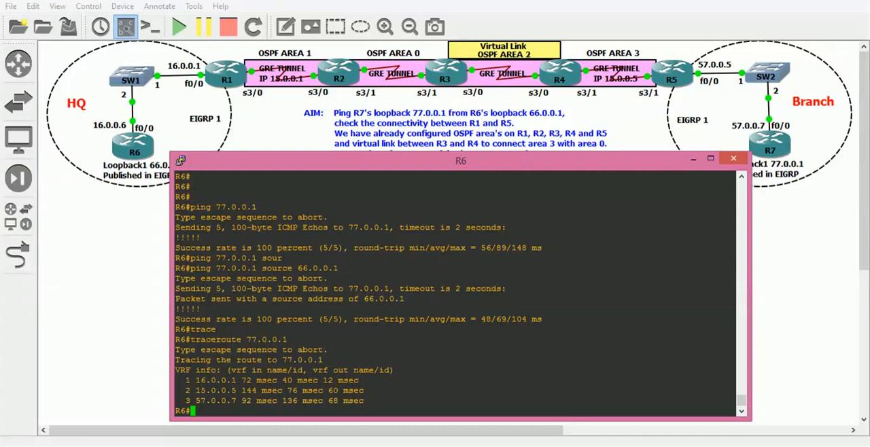
type("sh ip route")
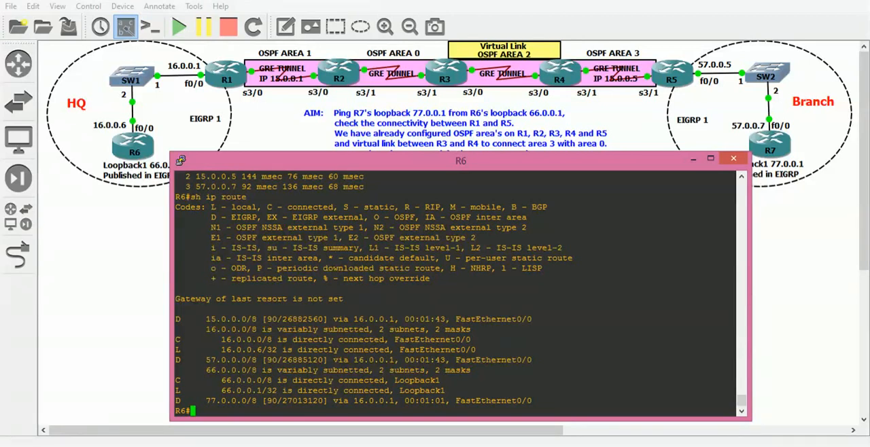
- Close R6's console after confirming the EIGRP route to 77.0.0.0/8, returning to the topology
left_click(734, 157)
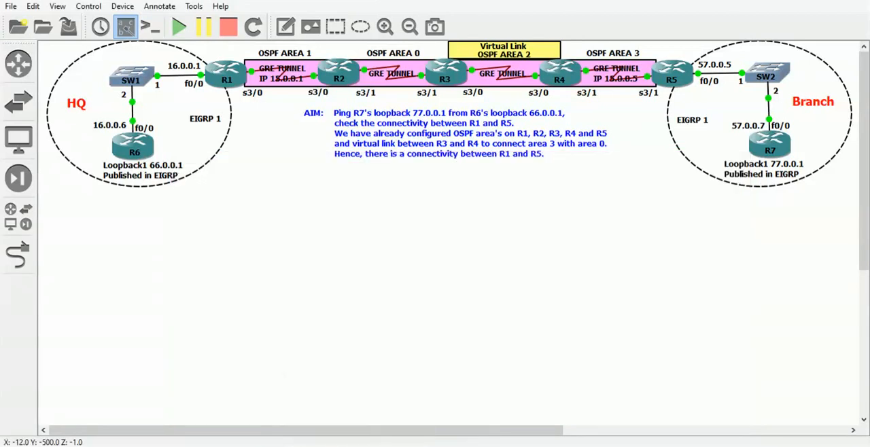